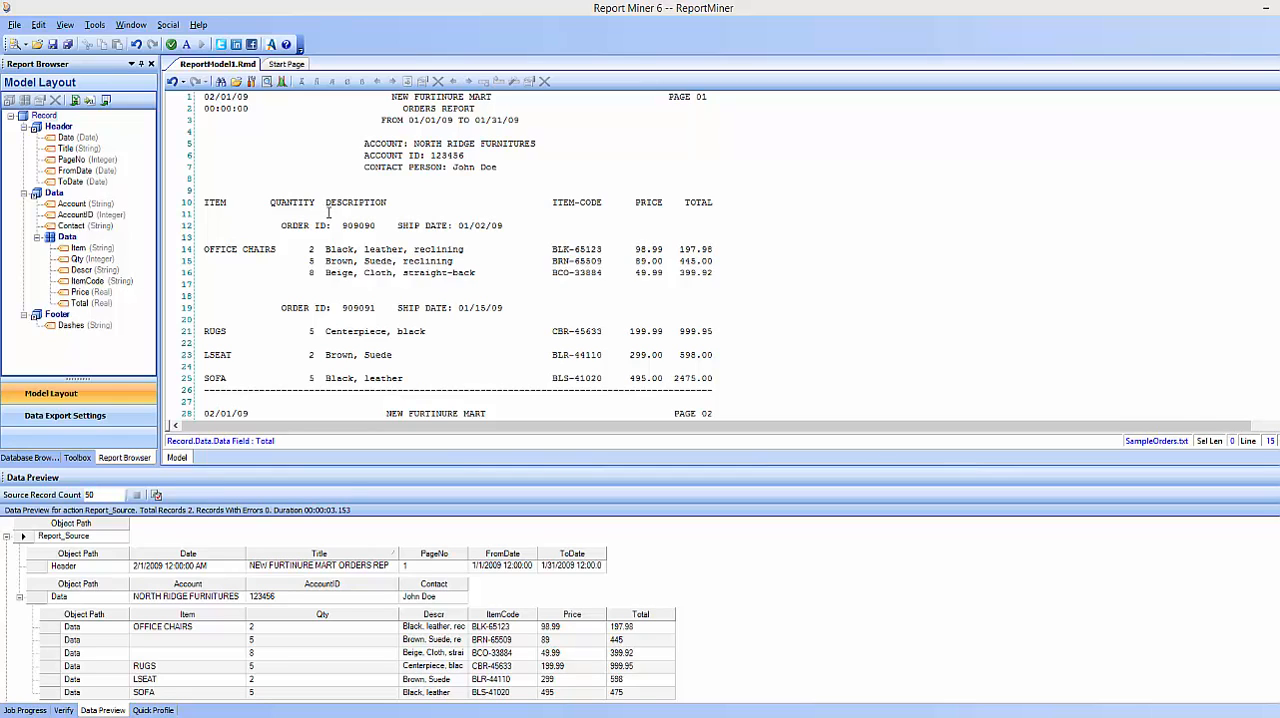
mouse_move(414, 334)
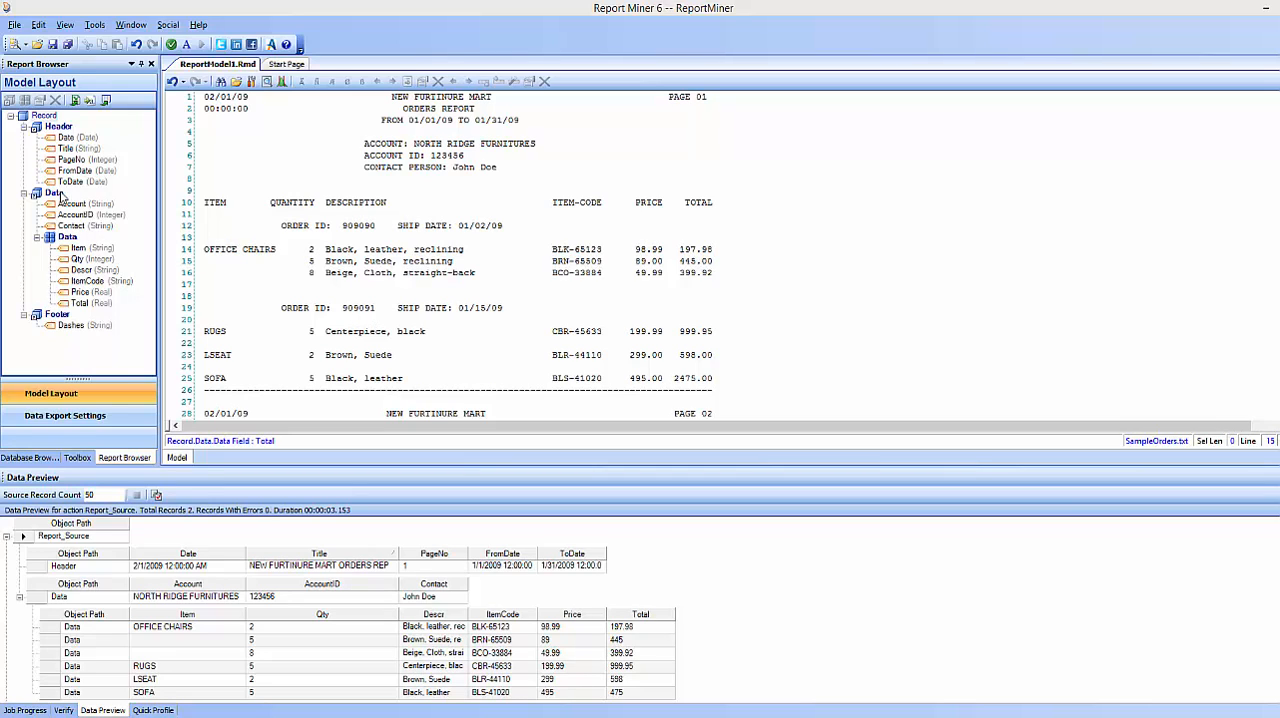
mouse_move(95, 282)
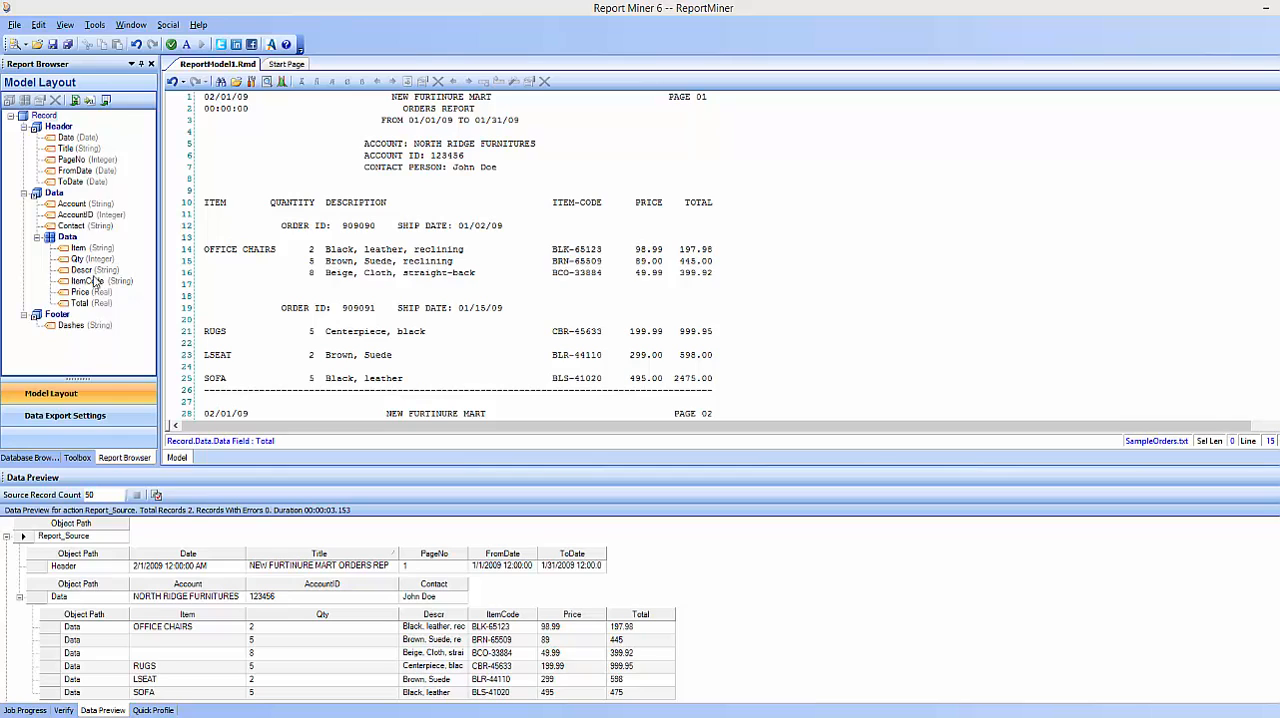
mouse_move(148, 203)
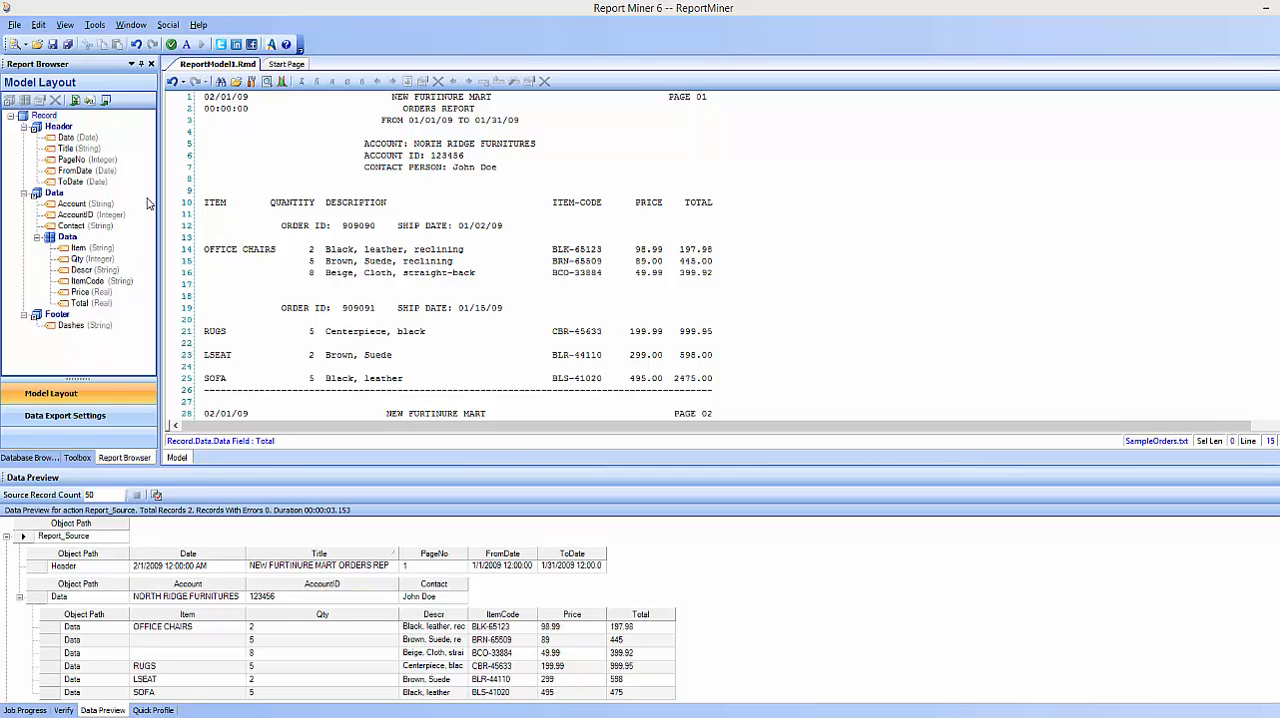
mouse_move(150, 200)
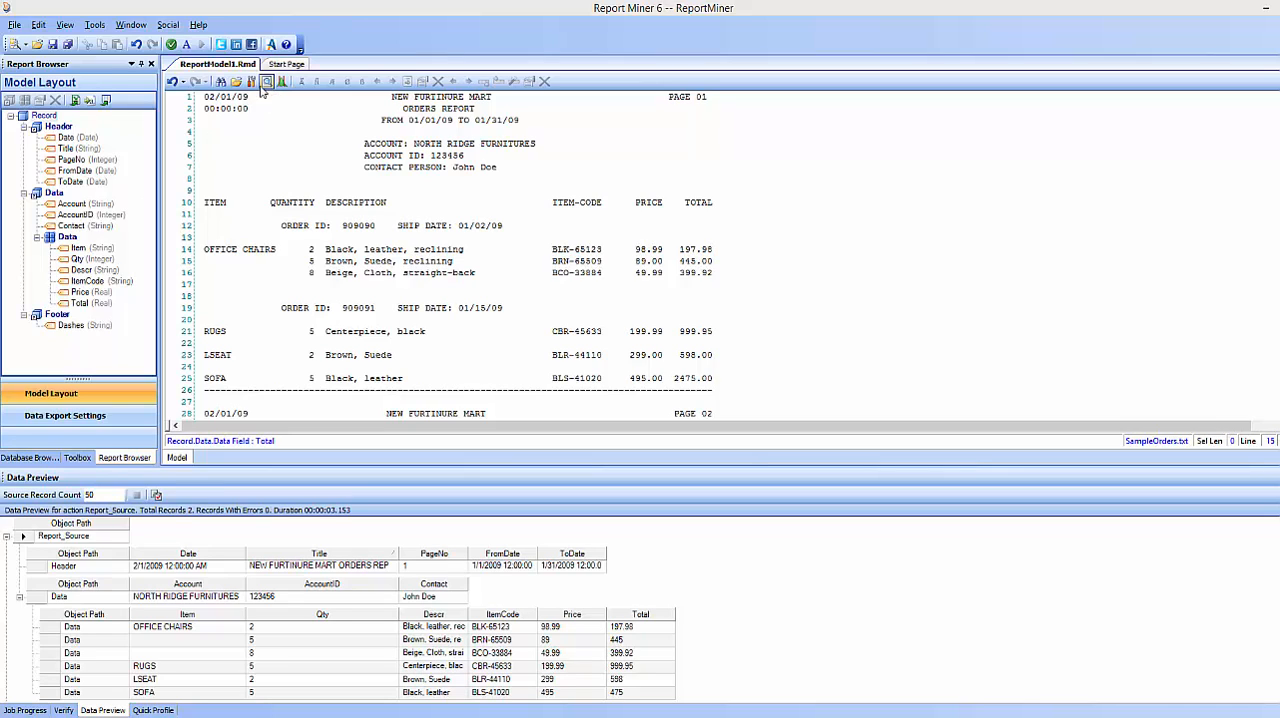
- Refresh and expand the data preview, then create a new Excel export of the records
left_click(268, 81)
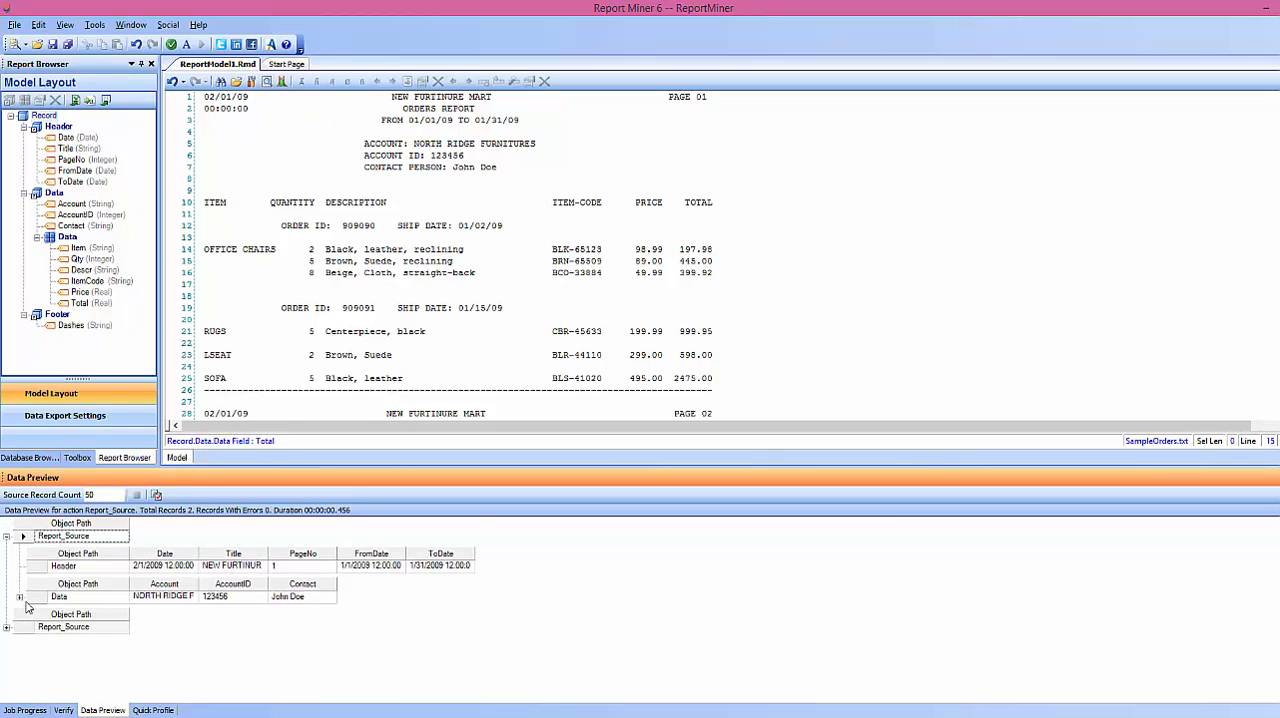
left_click(7, 597)
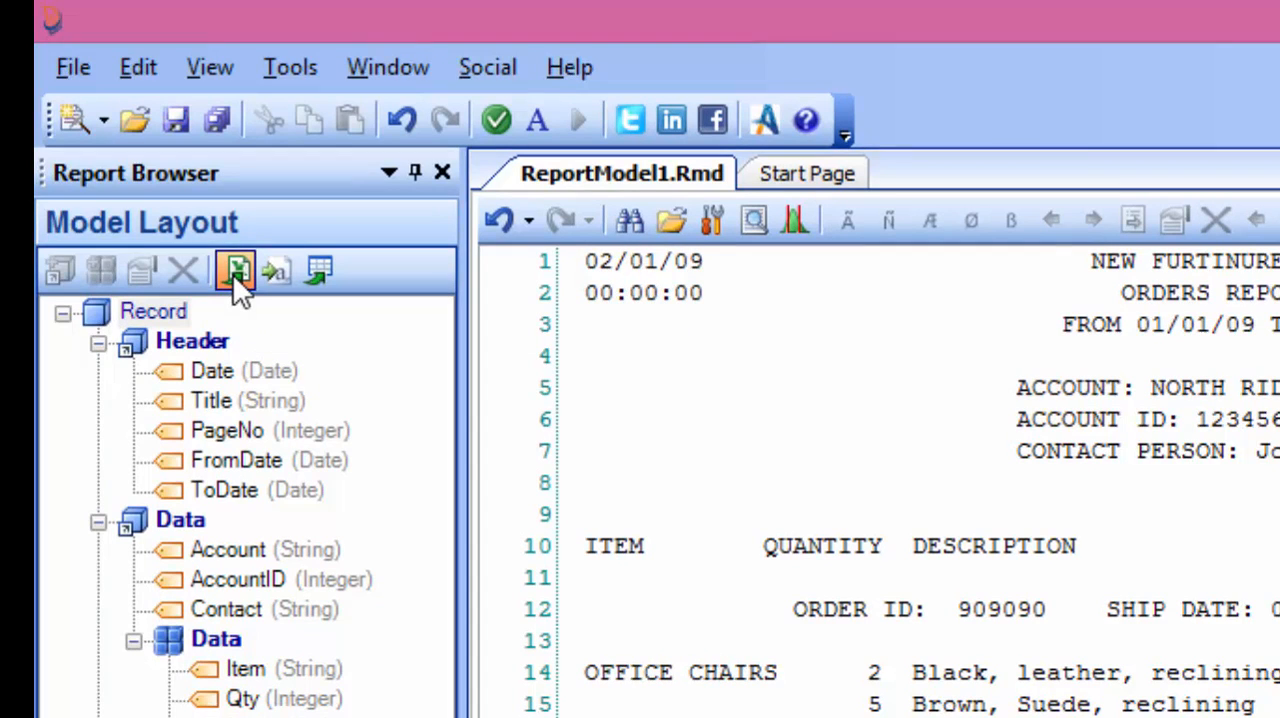
left_click(237, 270)
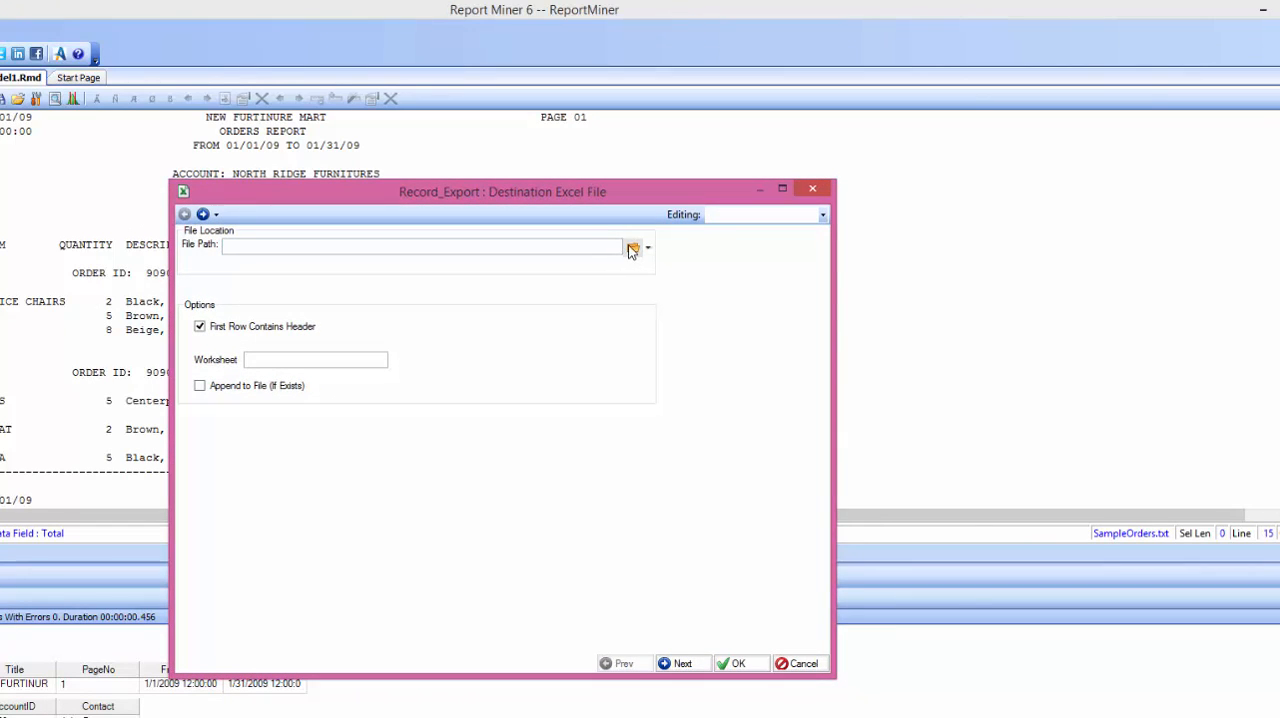
- Point the Excel export at a new sampleorders4.xls file in the Sample folder
left_click(632, 247)
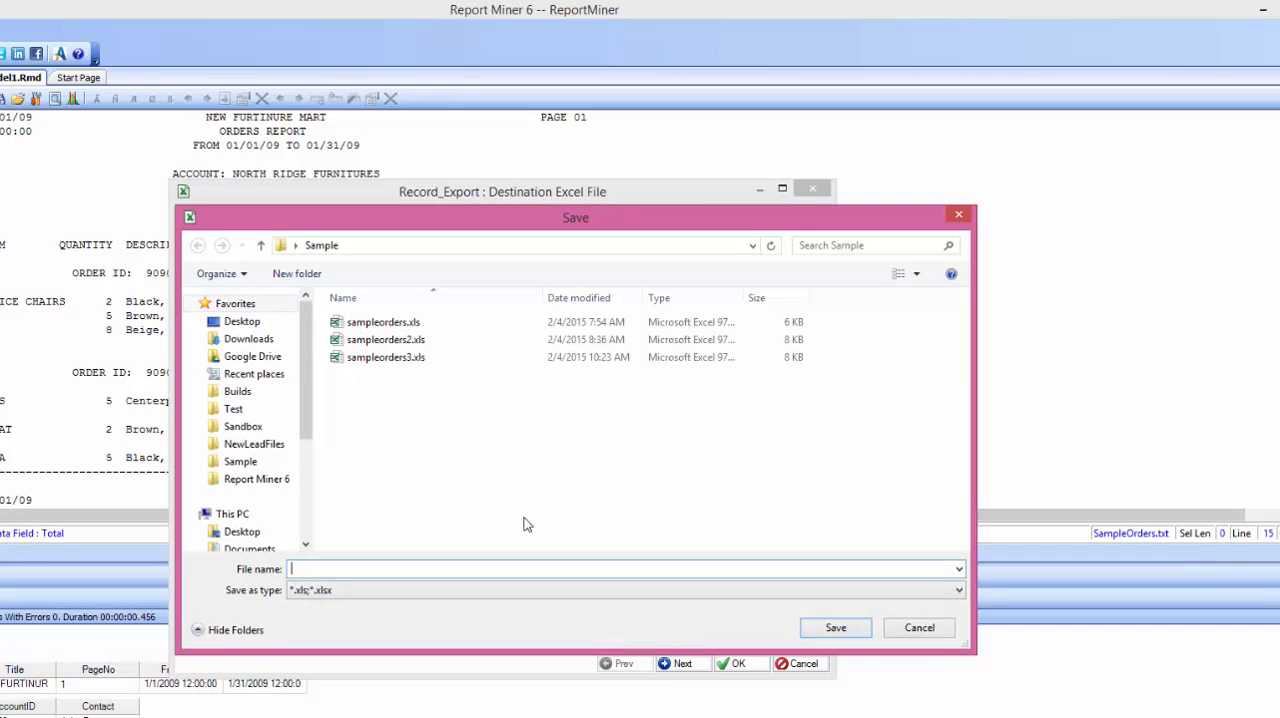
type("sam")
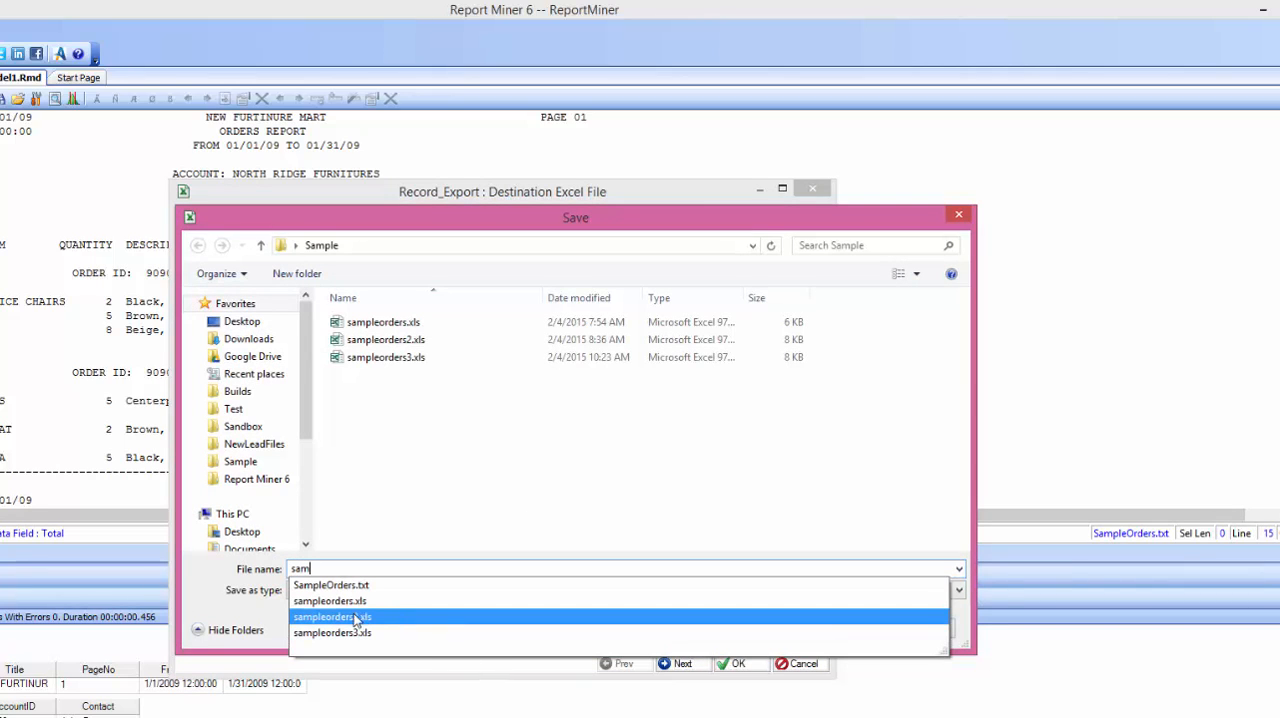
left_click(332, 616)
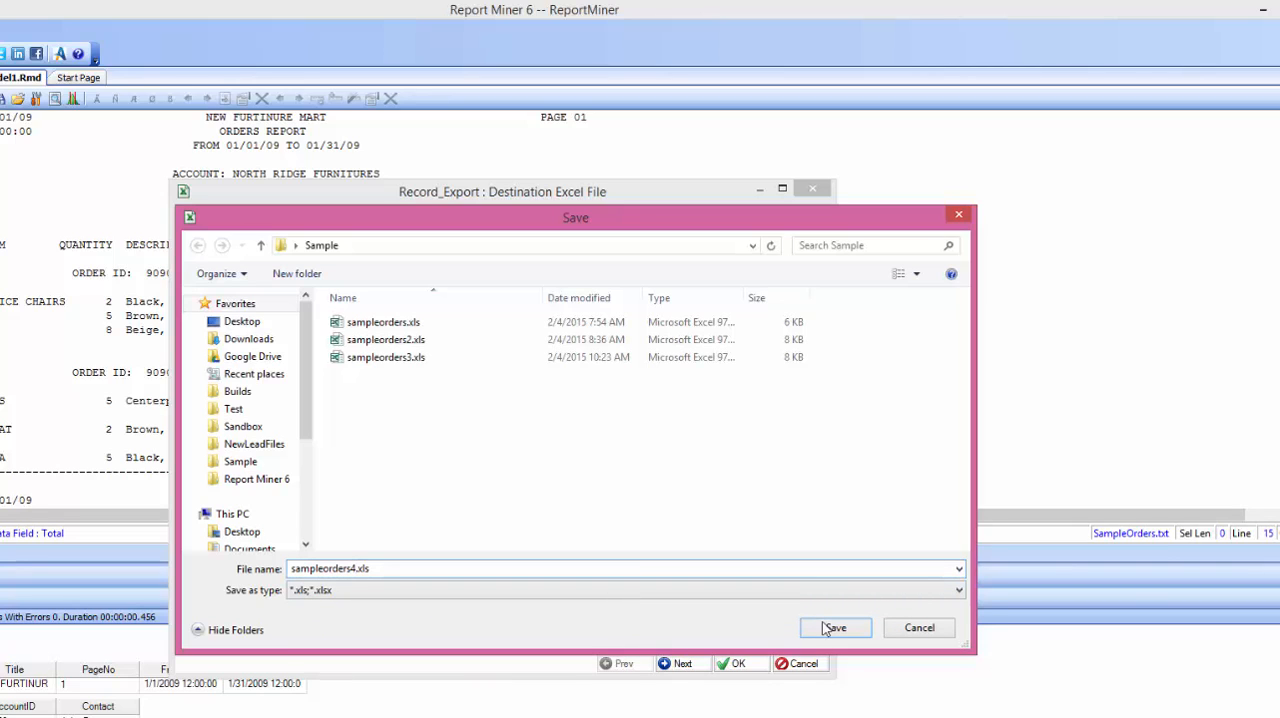
left_click(835, 627)
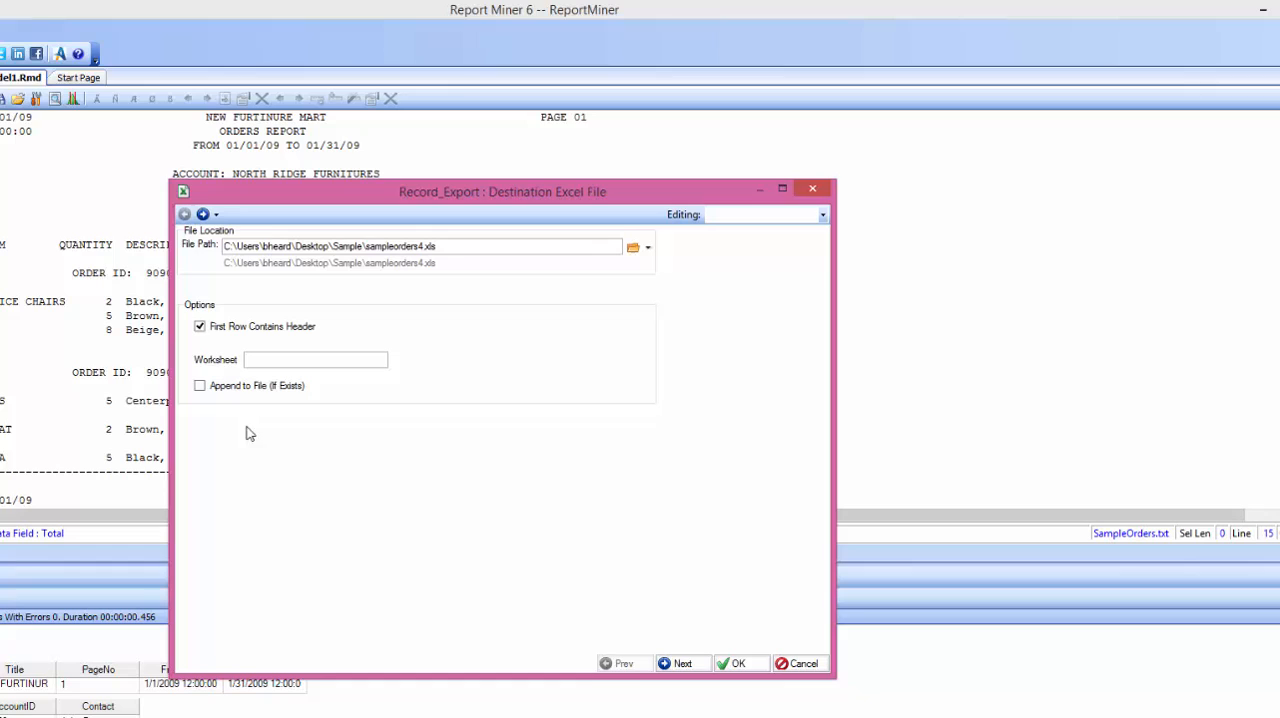
mouse_move(240, 401)
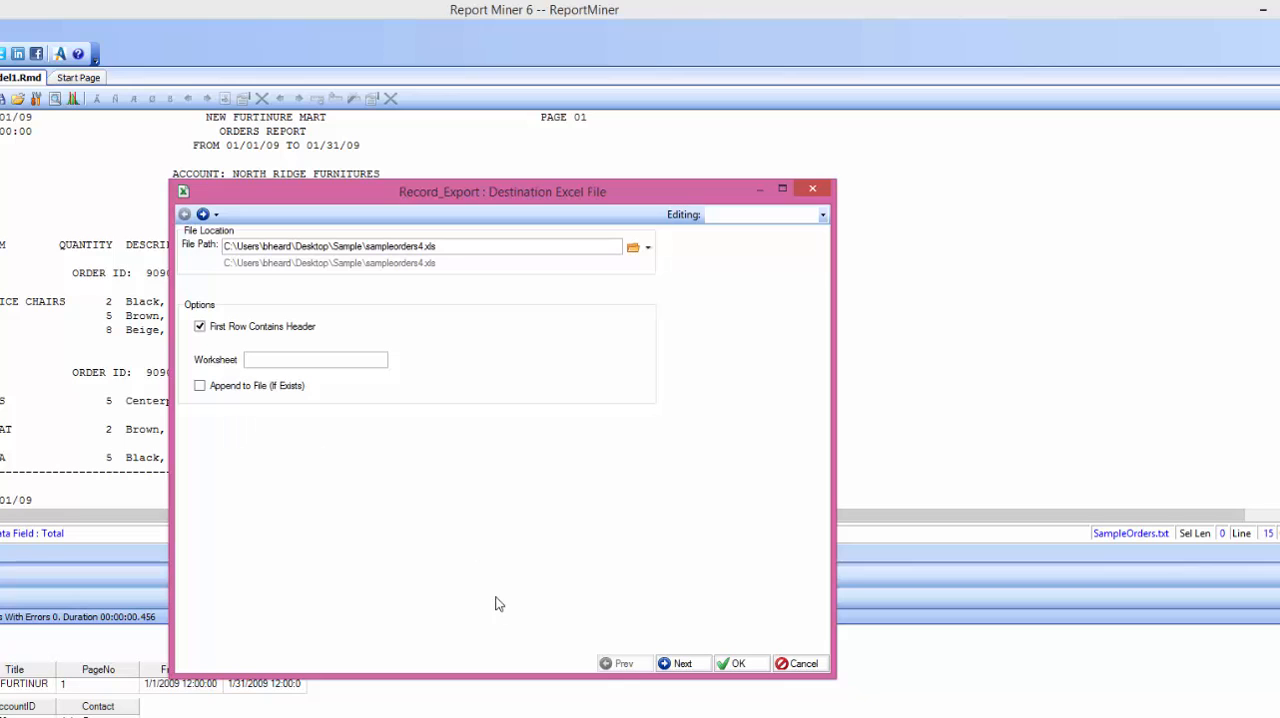
mouse_move(500, 449)
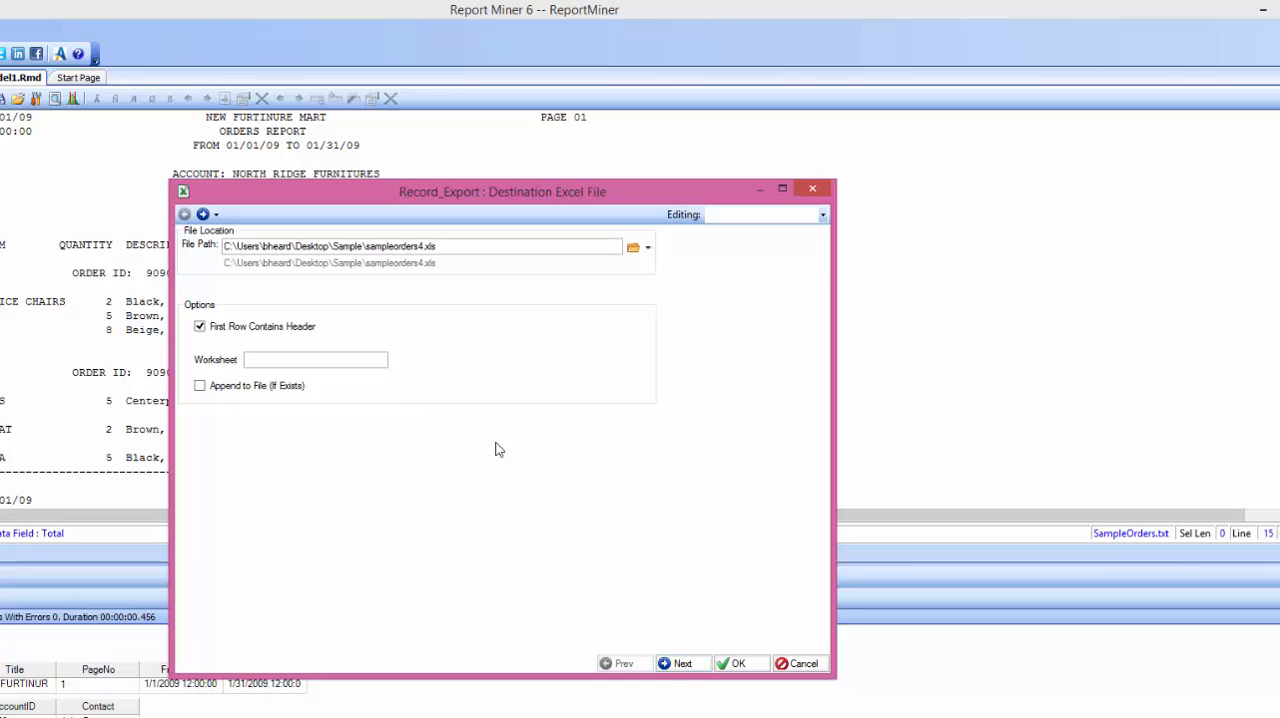
- In the Layout Builder, rename headers to Account ID, Item Code, From Date and Page No
left_click(683, 663)
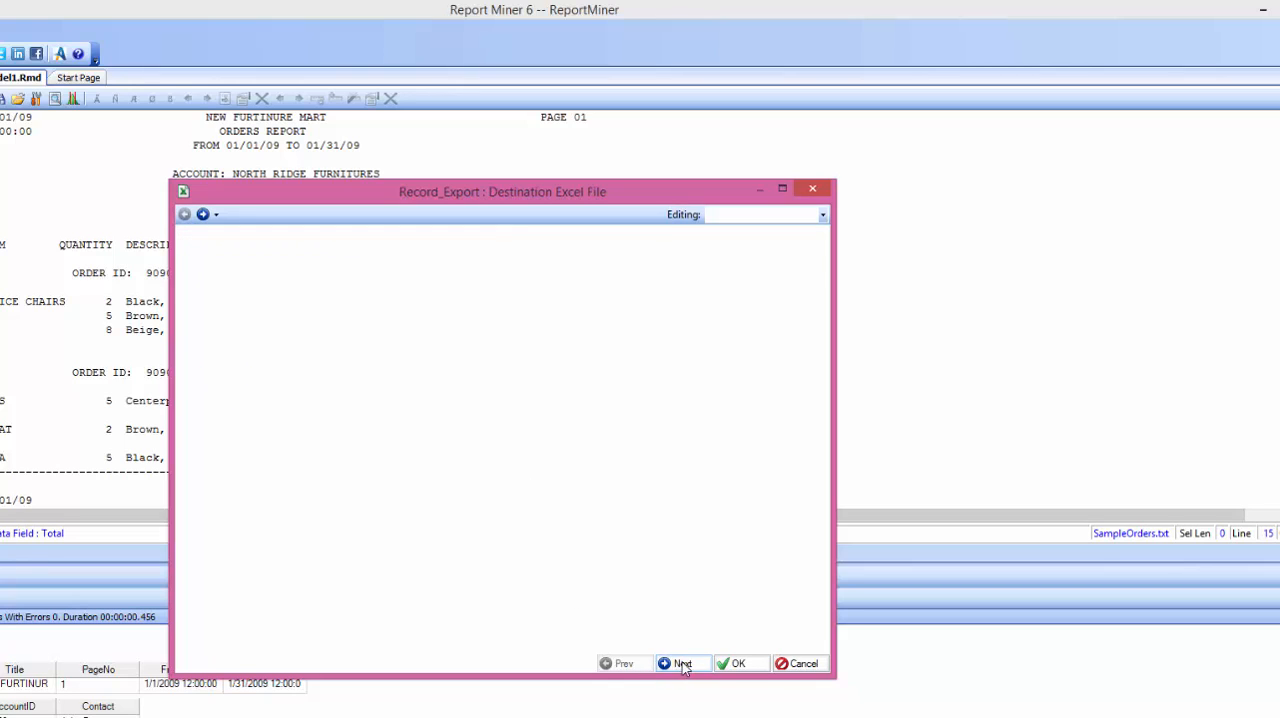
left_click(683, 663)
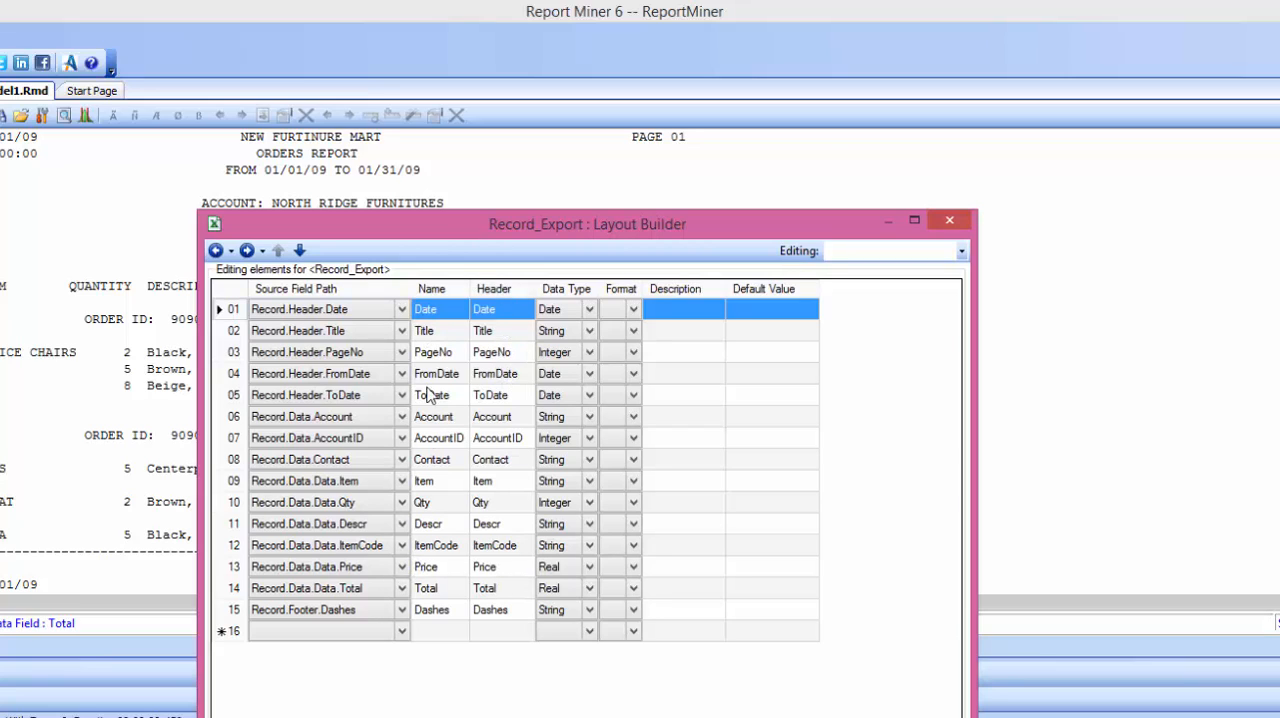
mouse_move(510, 463)
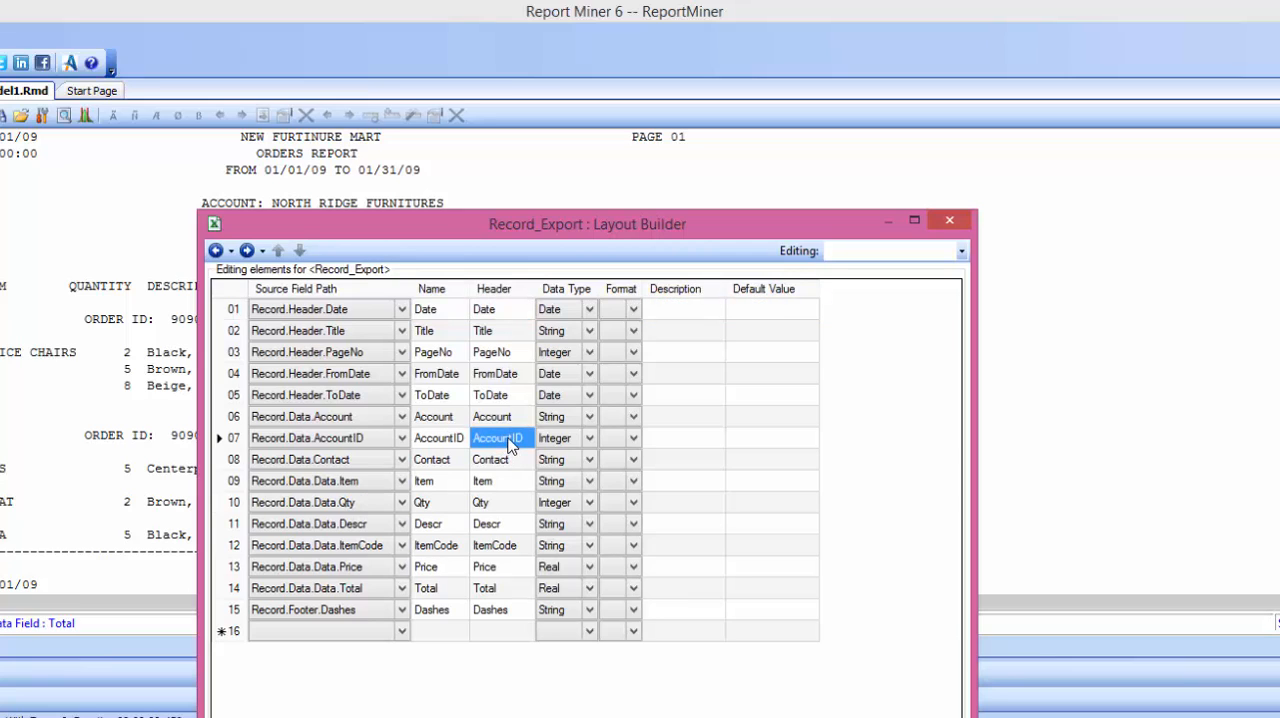
left_click(498, 438)
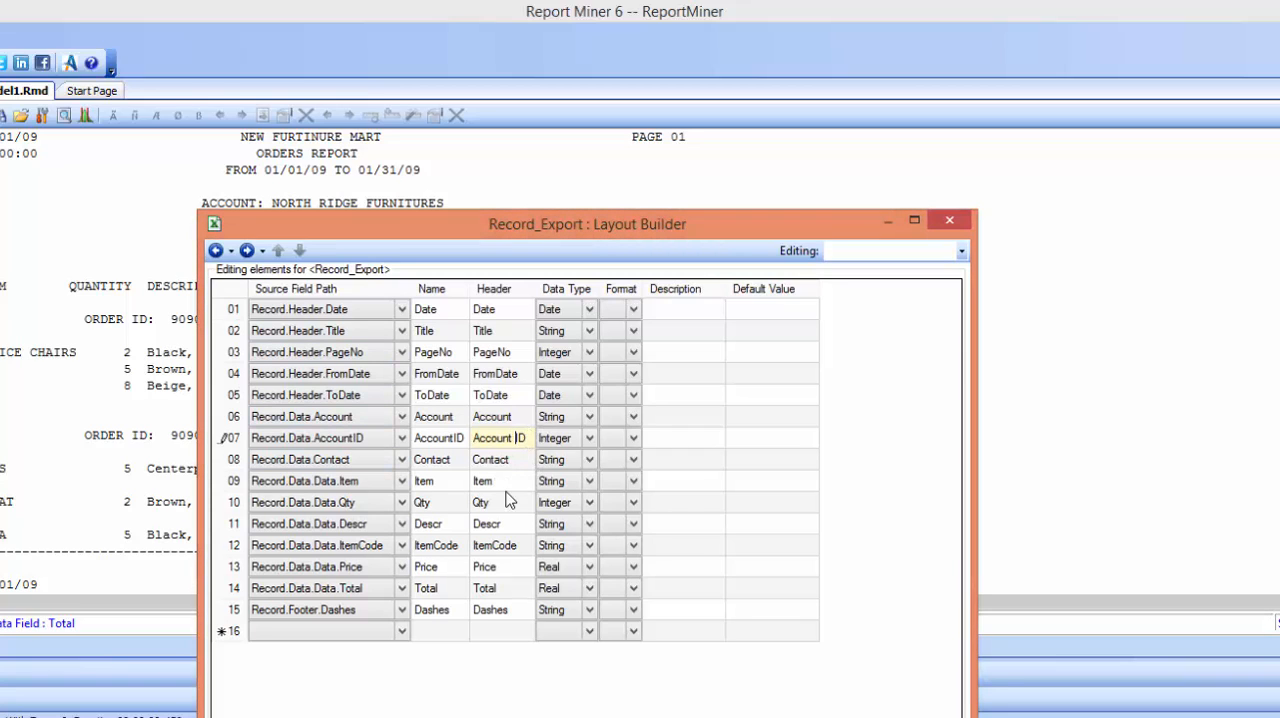
double_click(498, 545)
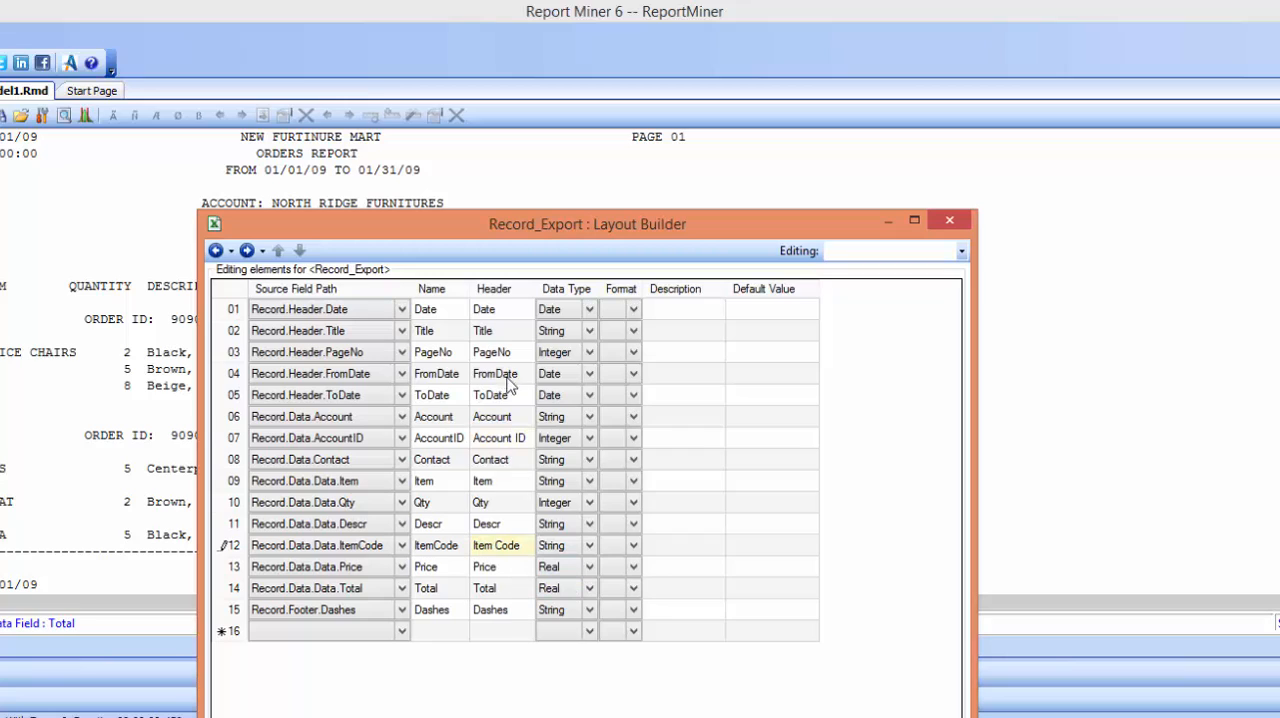
left_click(495, 373)
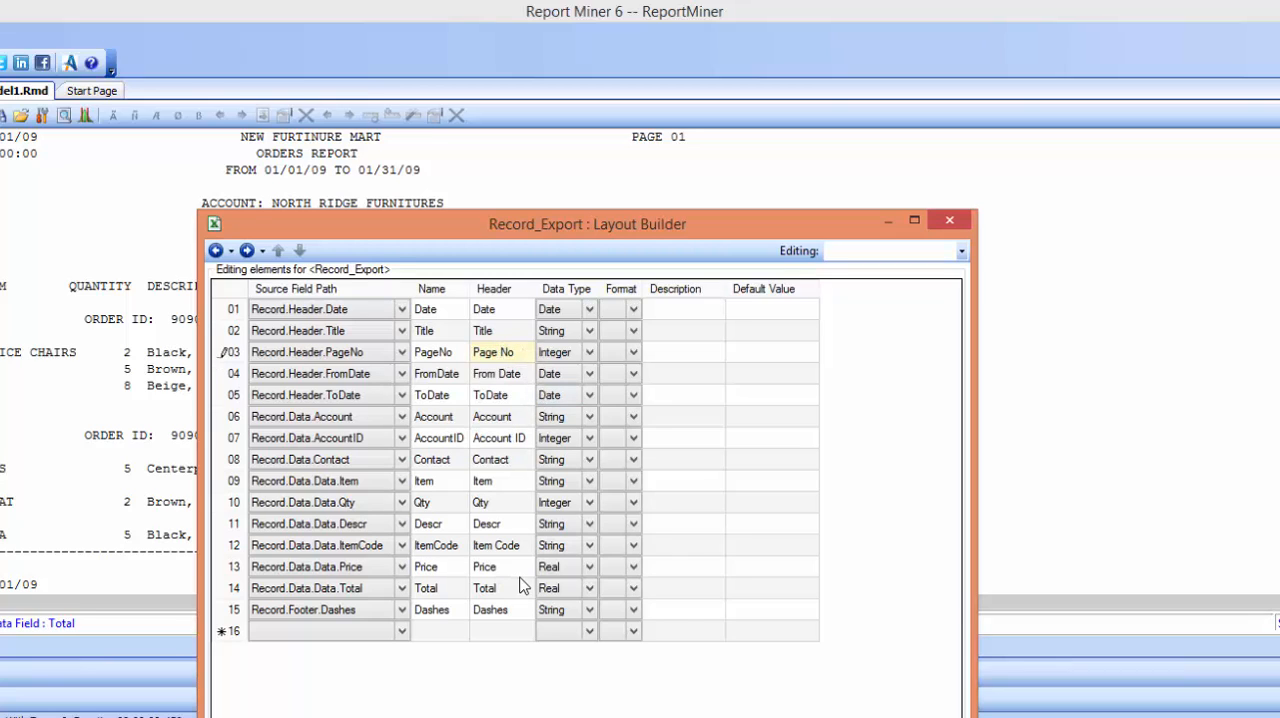
left_click(485, 587)
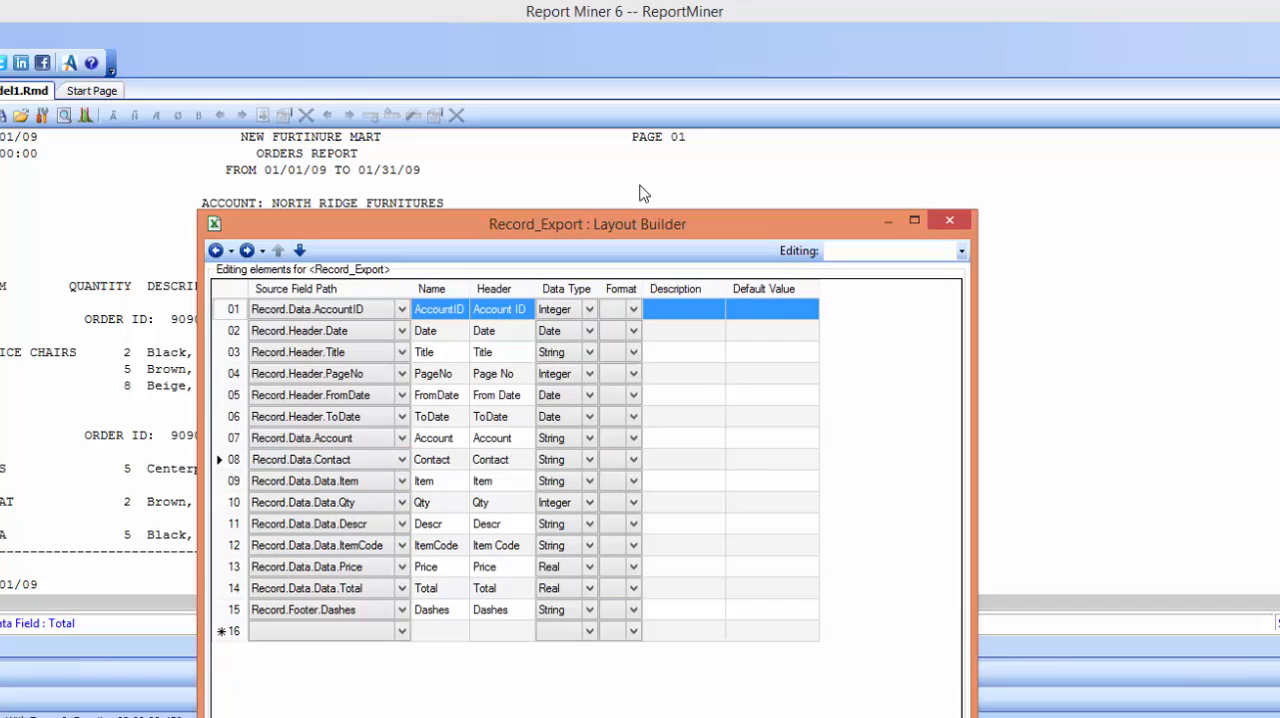
mouse_move(585, 412)
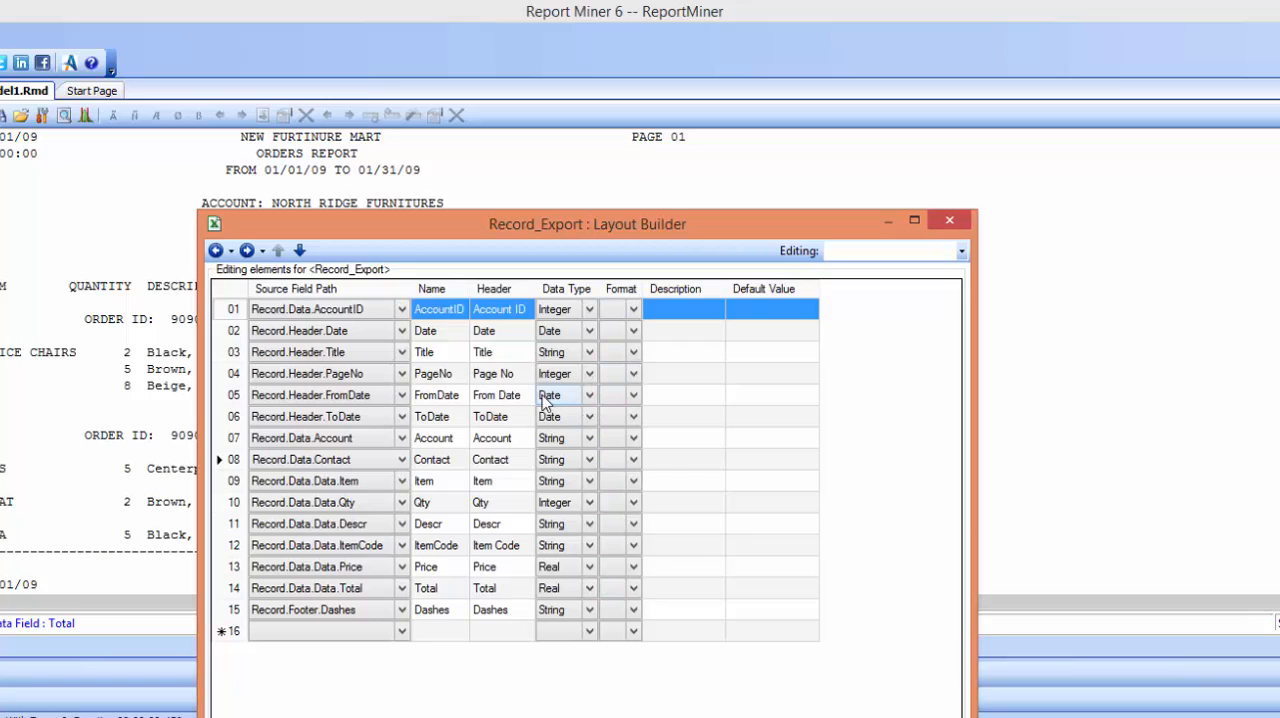
- Give the FromDate field the MM/dd/yyyy date format
left_click(634, 394)
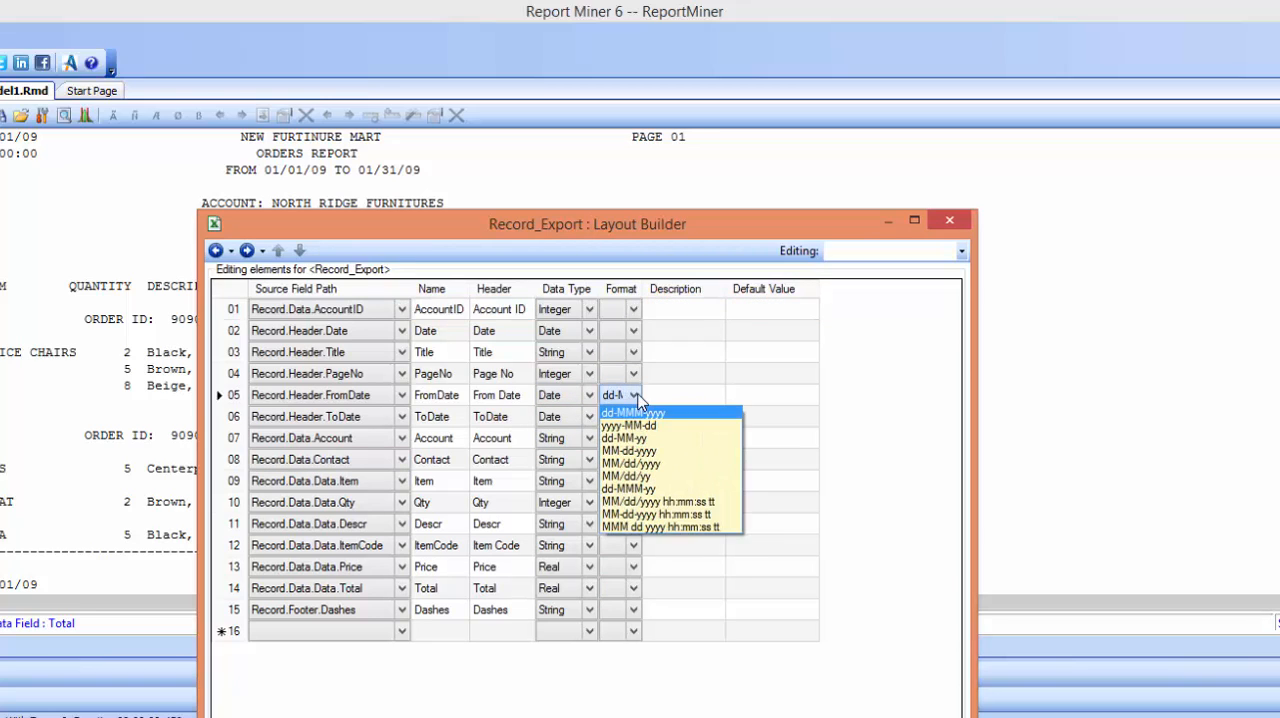
mouse_move(637, 514)
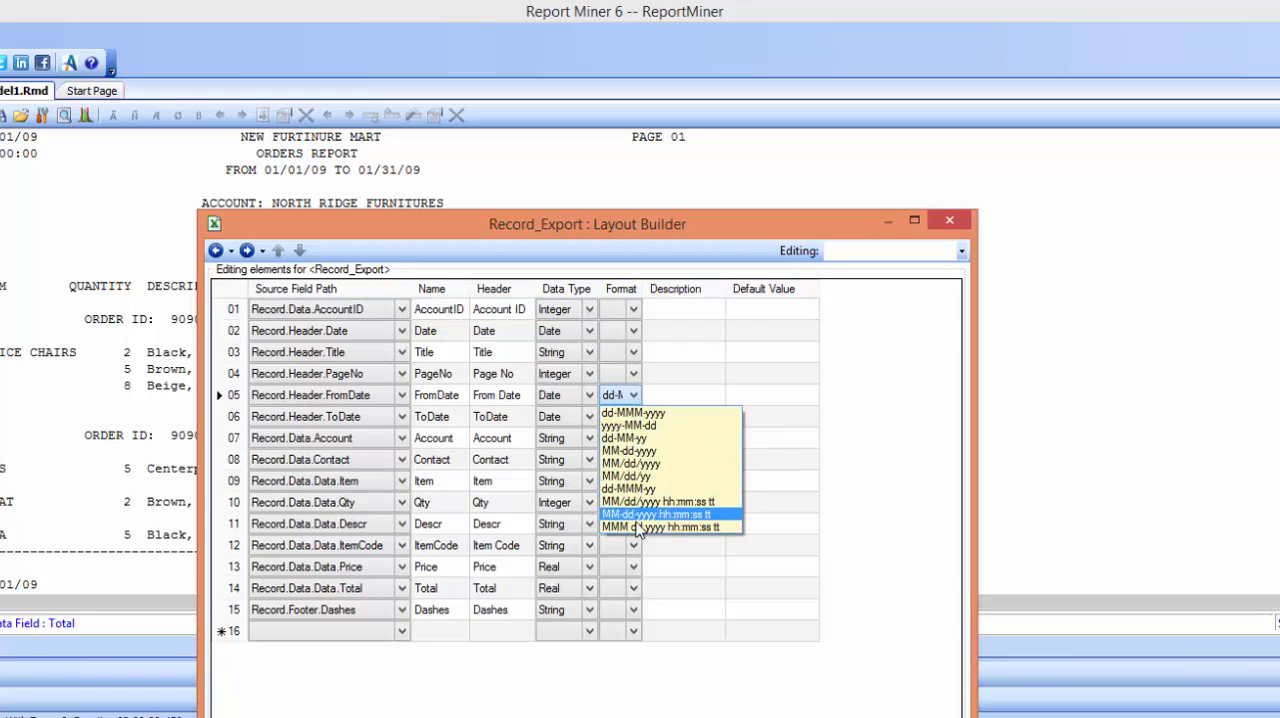
mouse_move(650, 451)
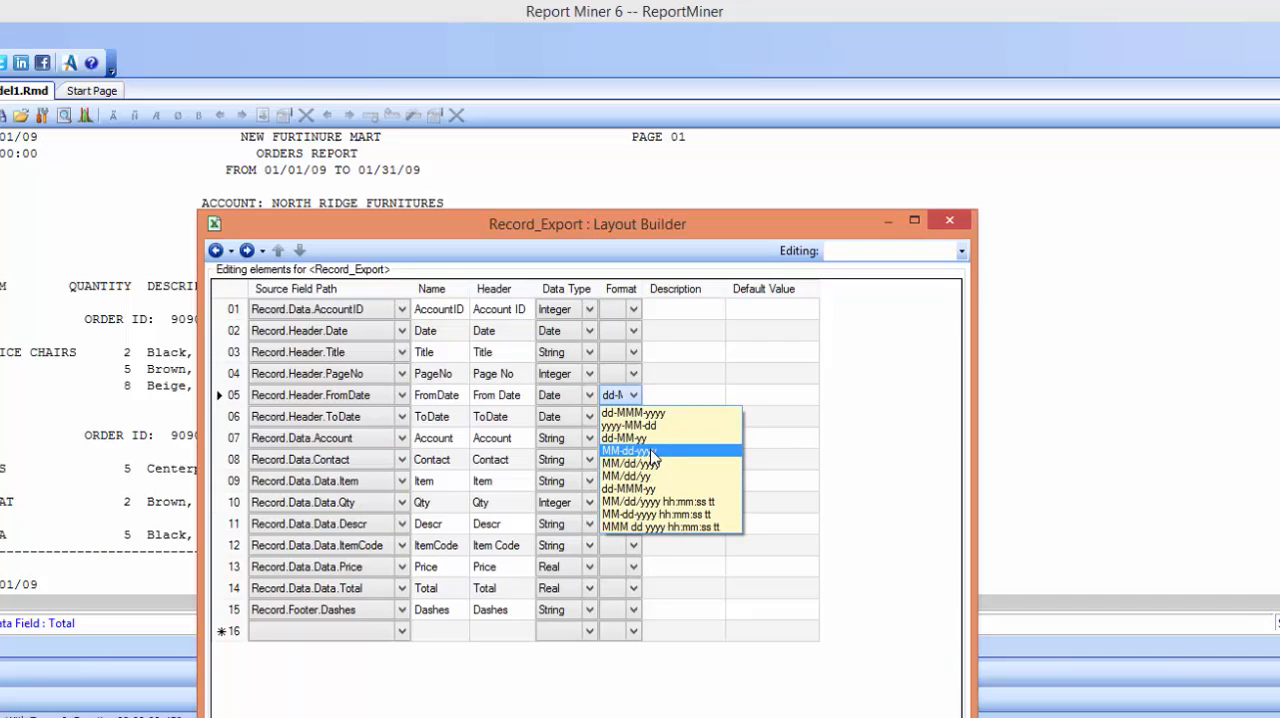
left_click(628, 463)
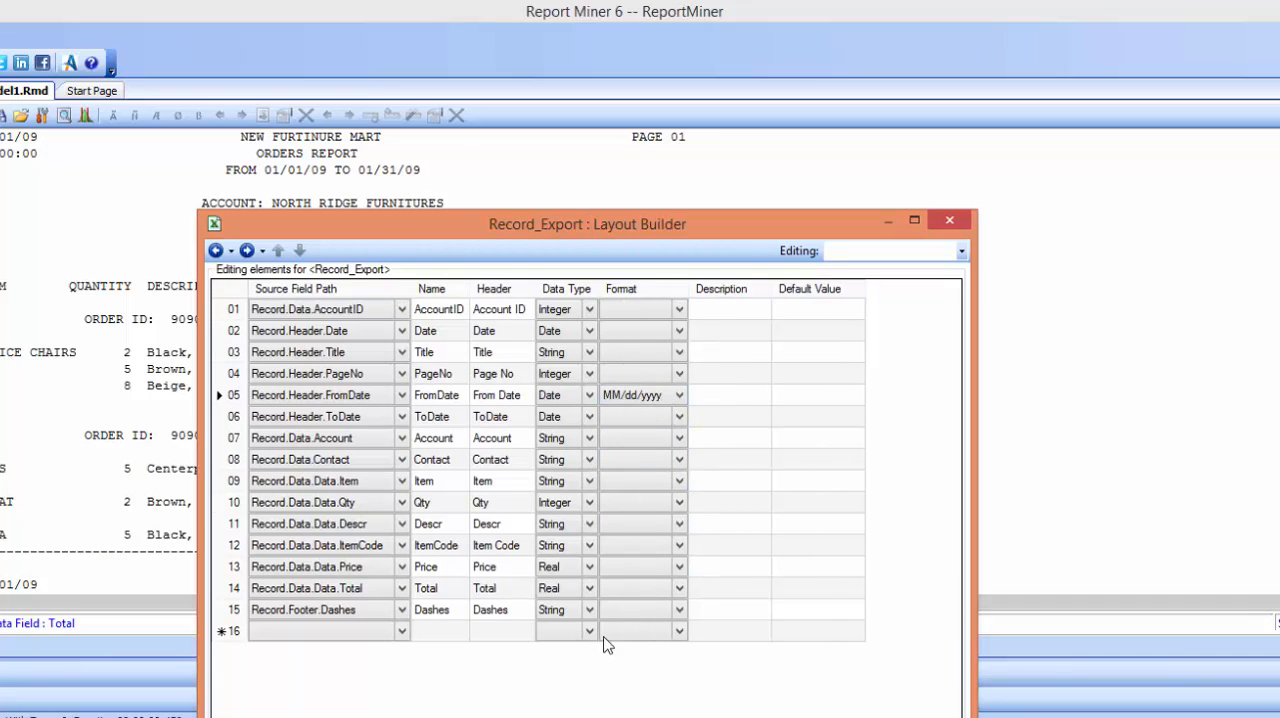
mouse_move(723, 633)
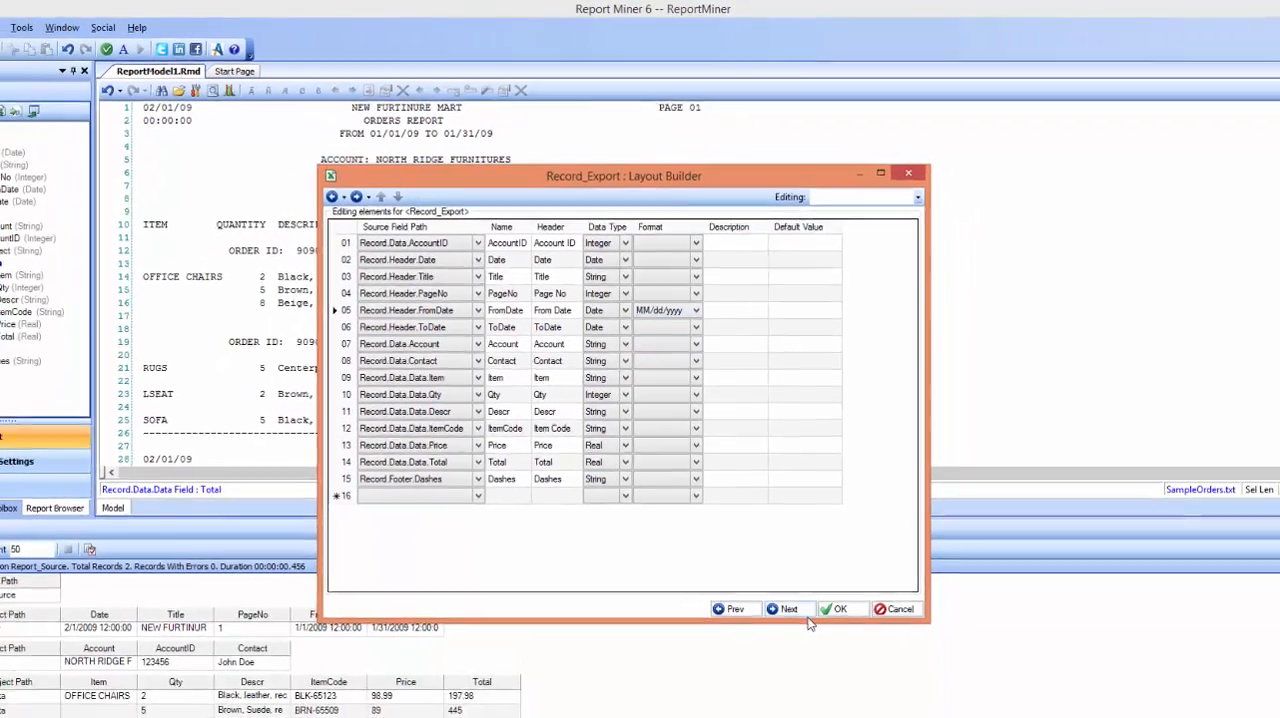
- Confirm General Options and run the Record_Export job, writing 11 records
left_click(784, 609)
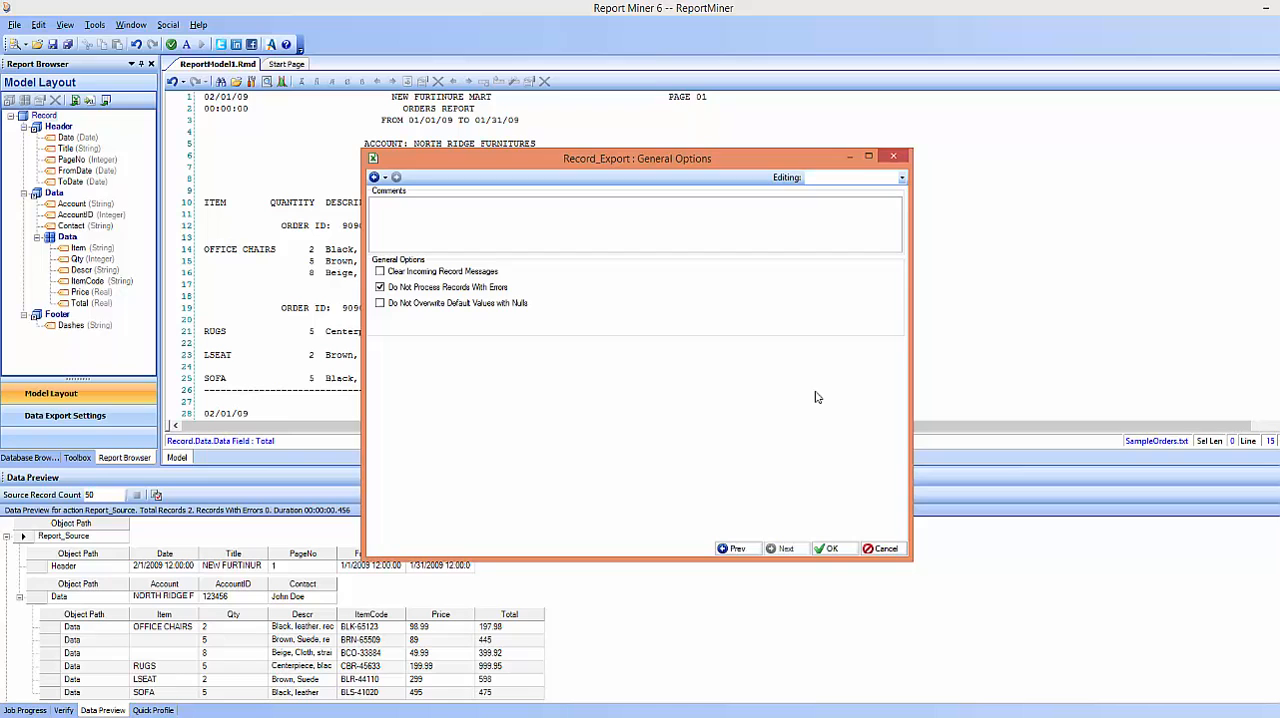
left_click(831, 548)
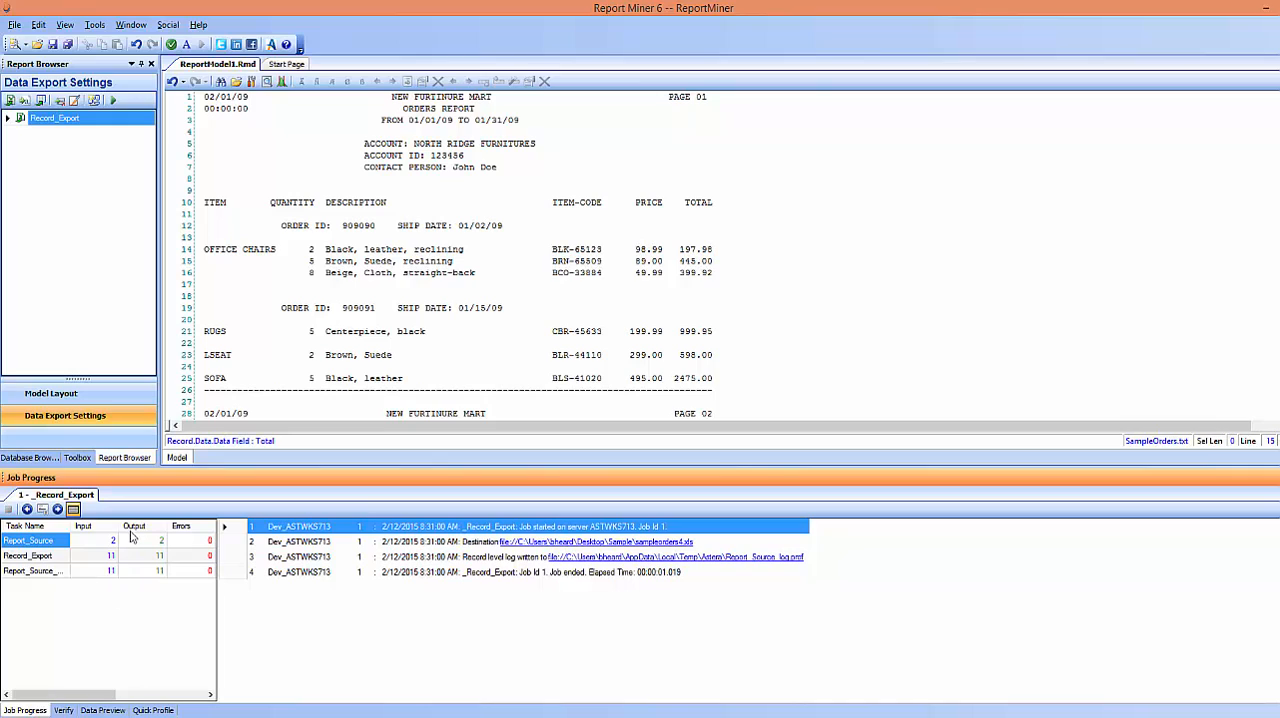
mouse_move(449, 615)
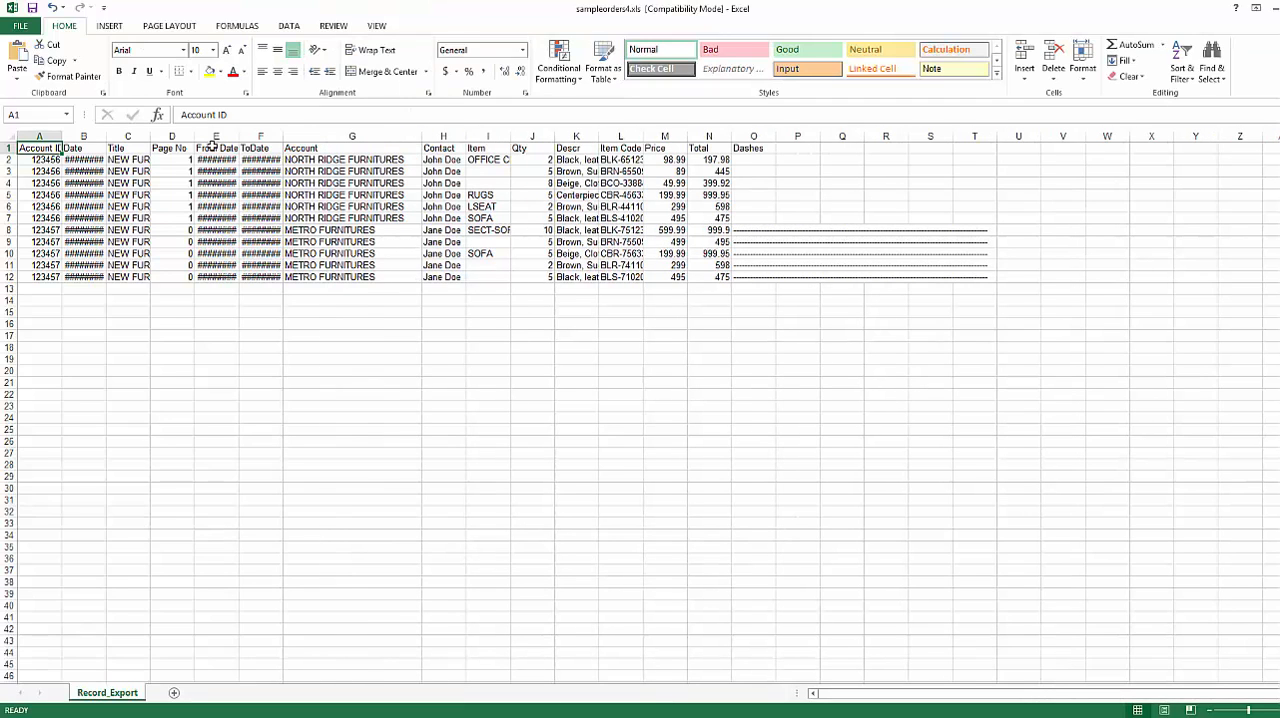
mouse_move(111, 308)
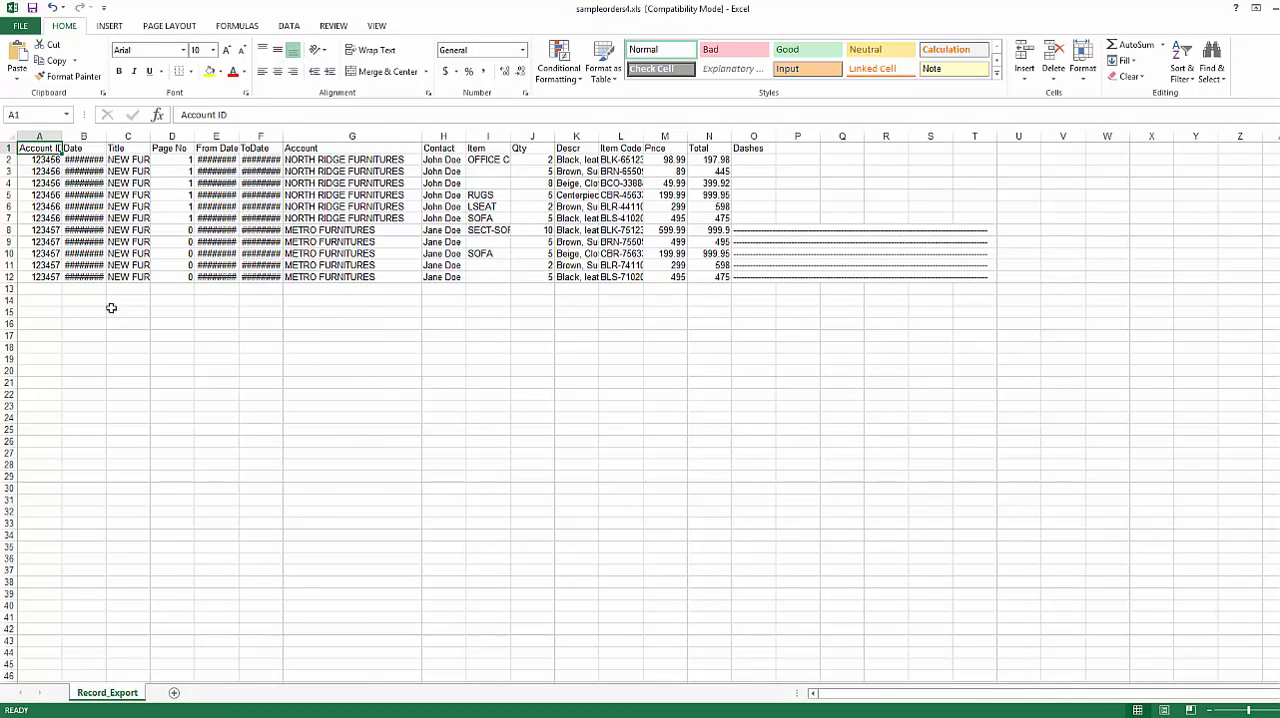